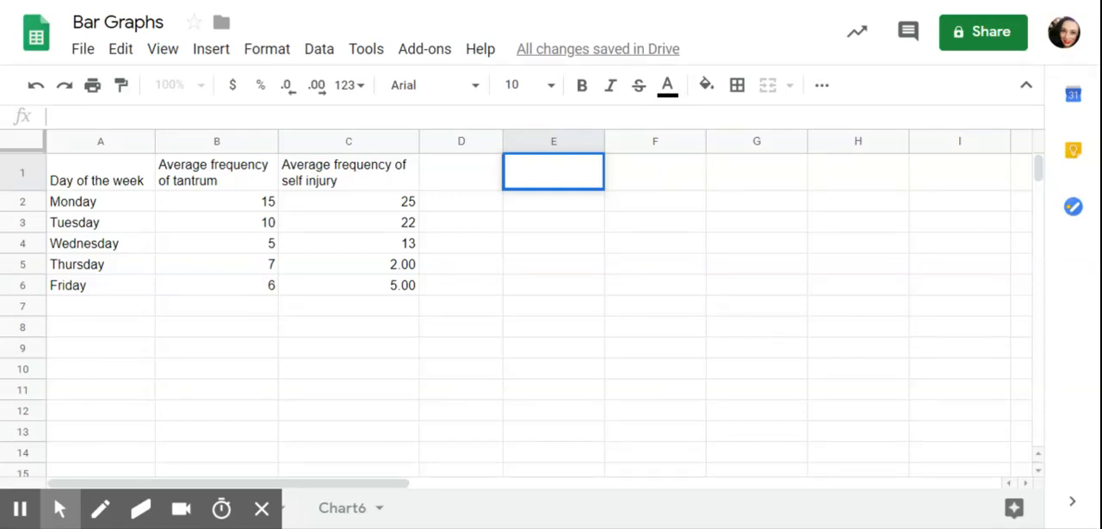
Repeatedly activate cell E1 on the sheet while reviewing the existing monthly episodes chart
double_click(553, 171)
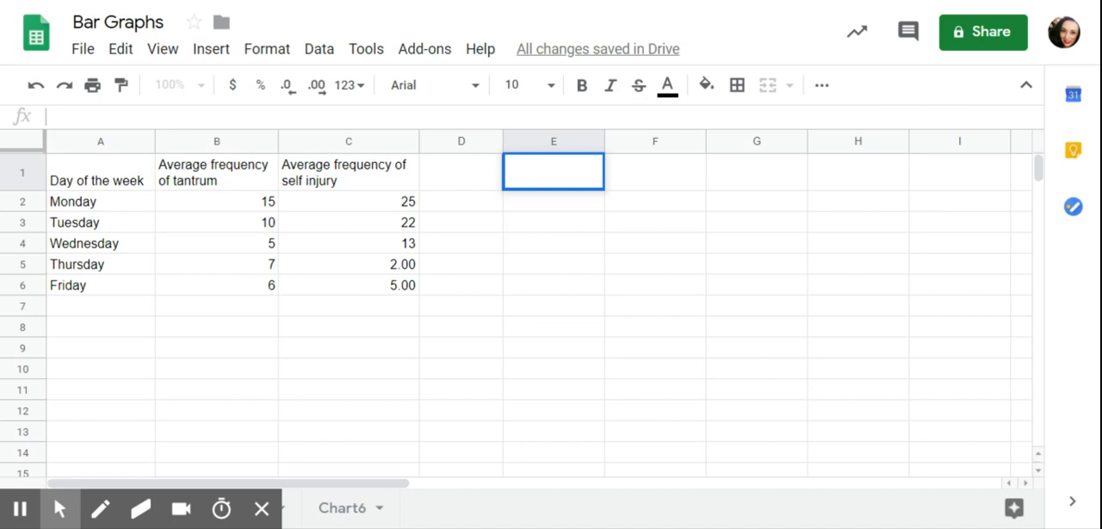
double_click(553, 171)
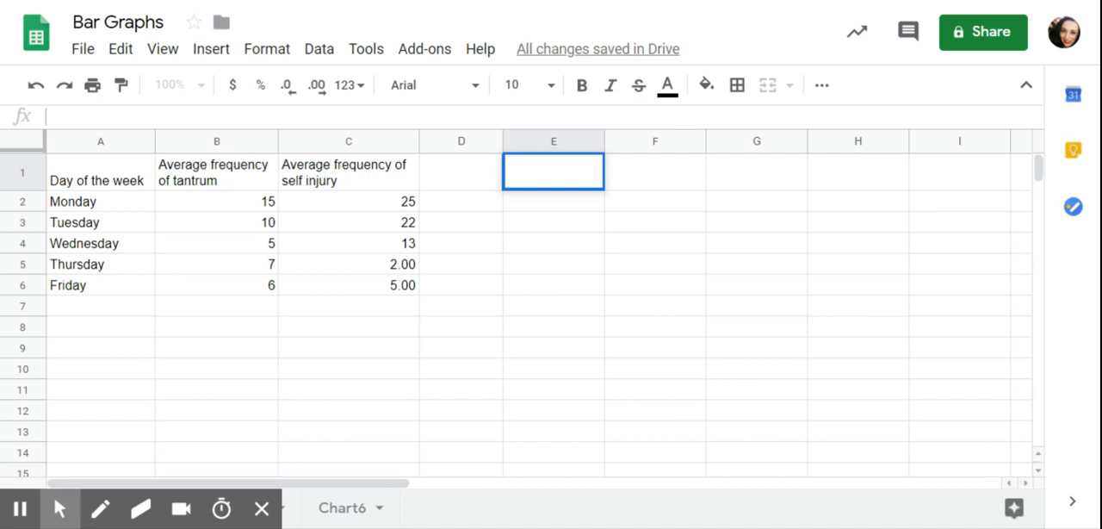
double_click(553, 170)
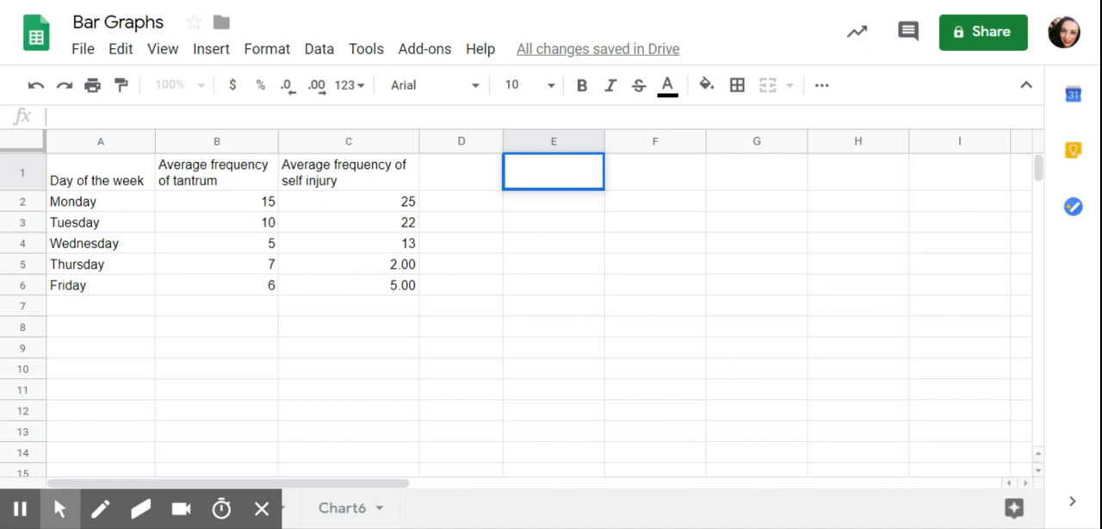
double_click(553, 170)
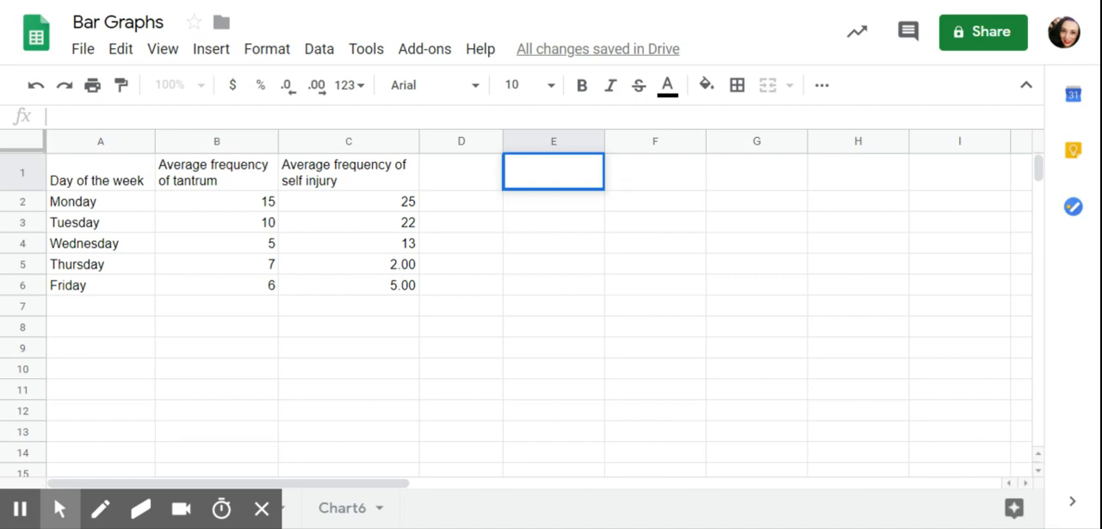
double_click(553, 170)
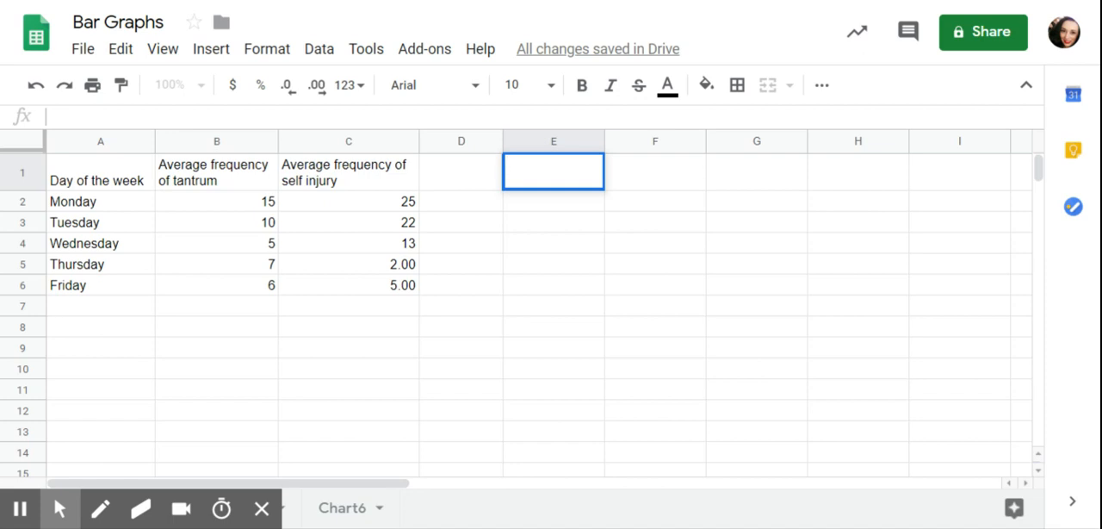
double_click(553, 171)
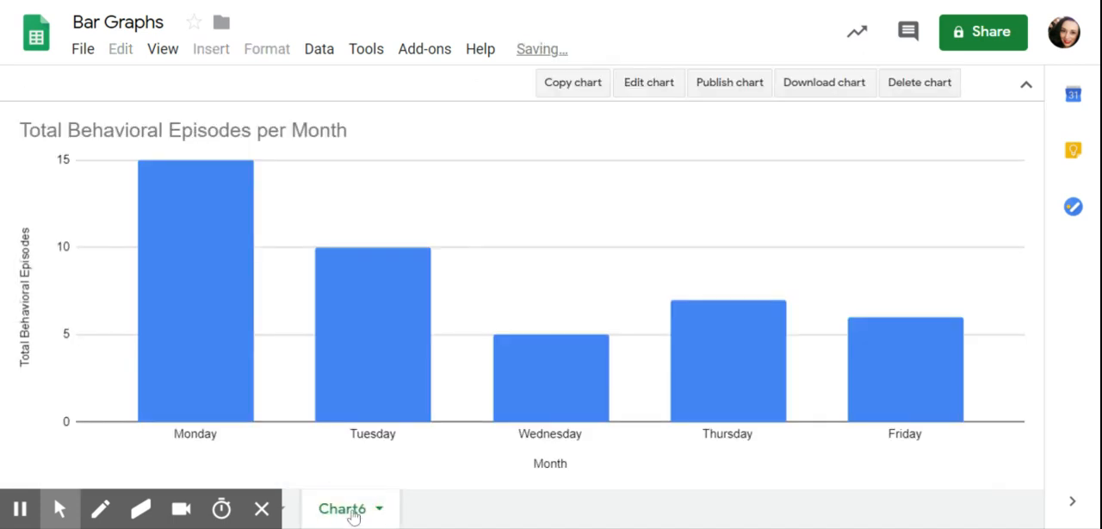
mouse_move(194, 258)
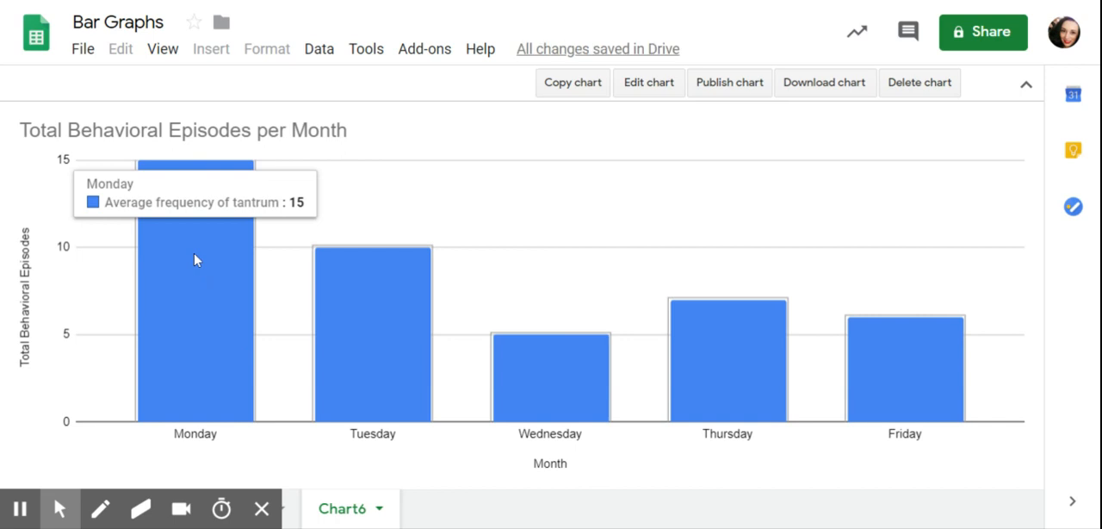
mouse_move(238, 366)
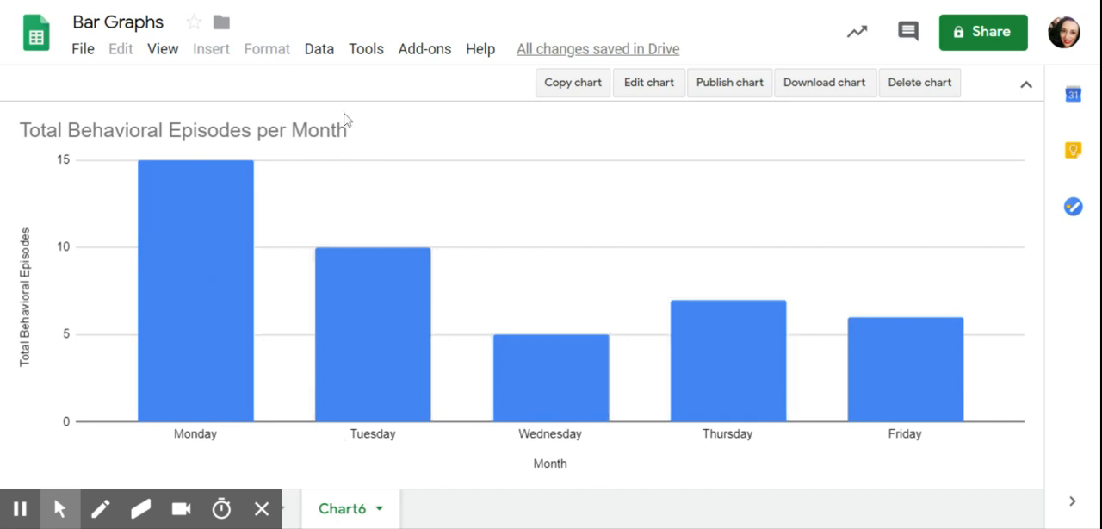
mouse_move(496, 465)
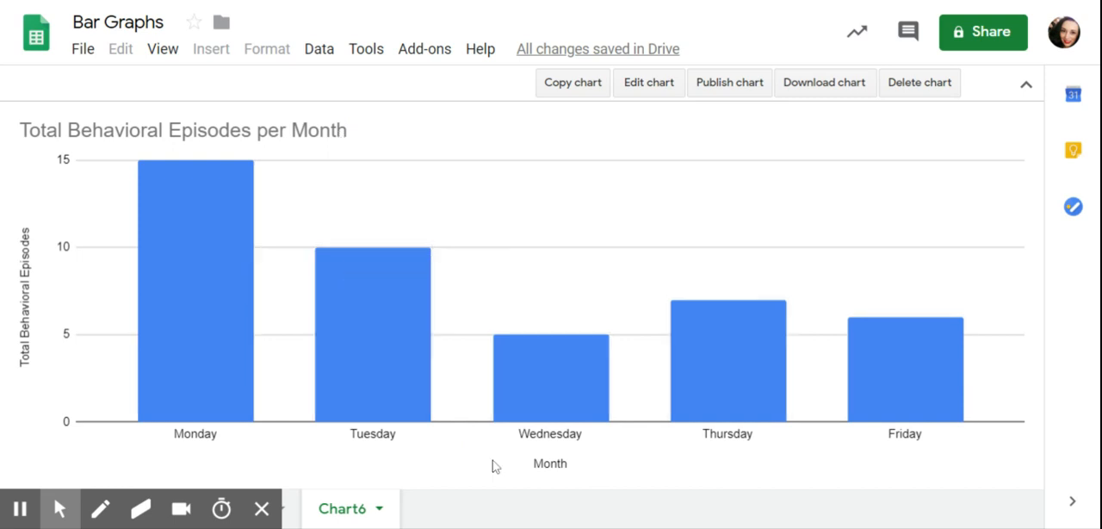
mouse_move(241, 455)
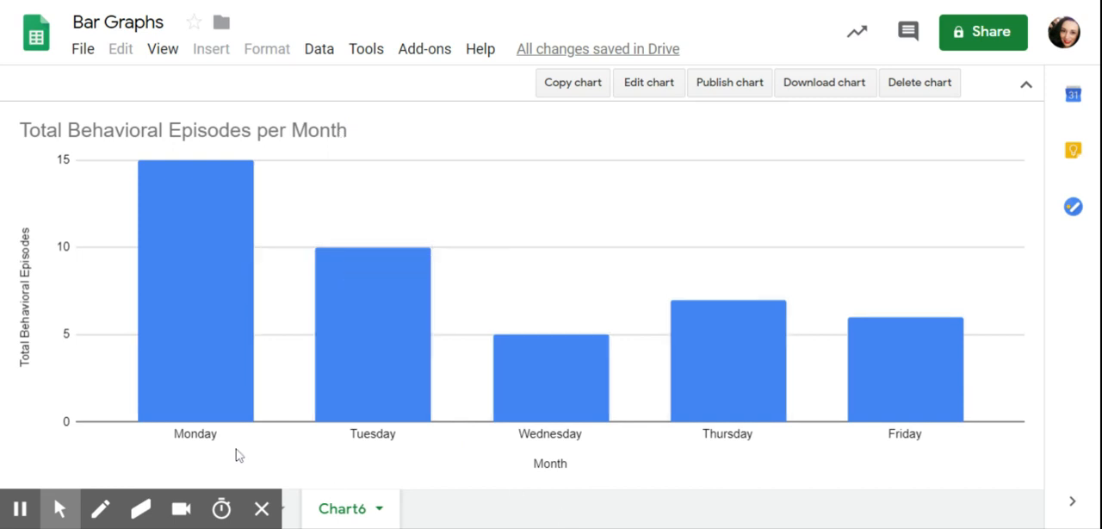
mouse_move(203, 352)
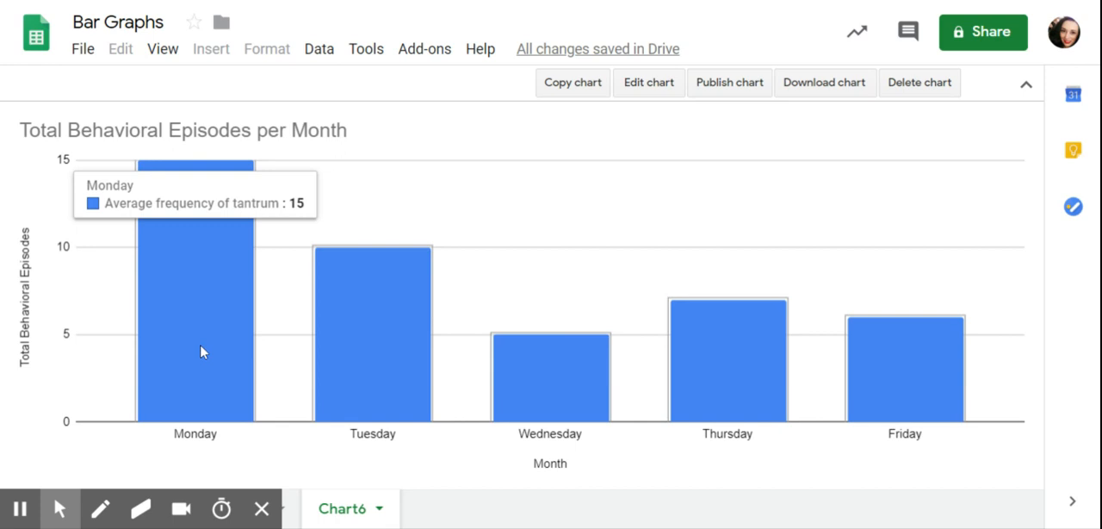
mouse_move(207, 362)
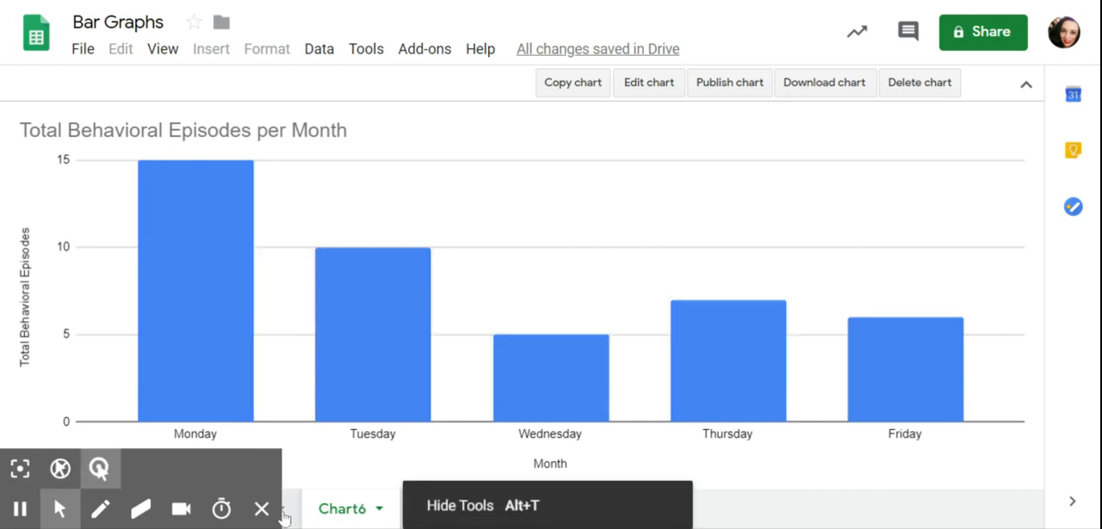
Review the day-of-week chart on Chart8, then return to the DATA sheet
click(245, 509)
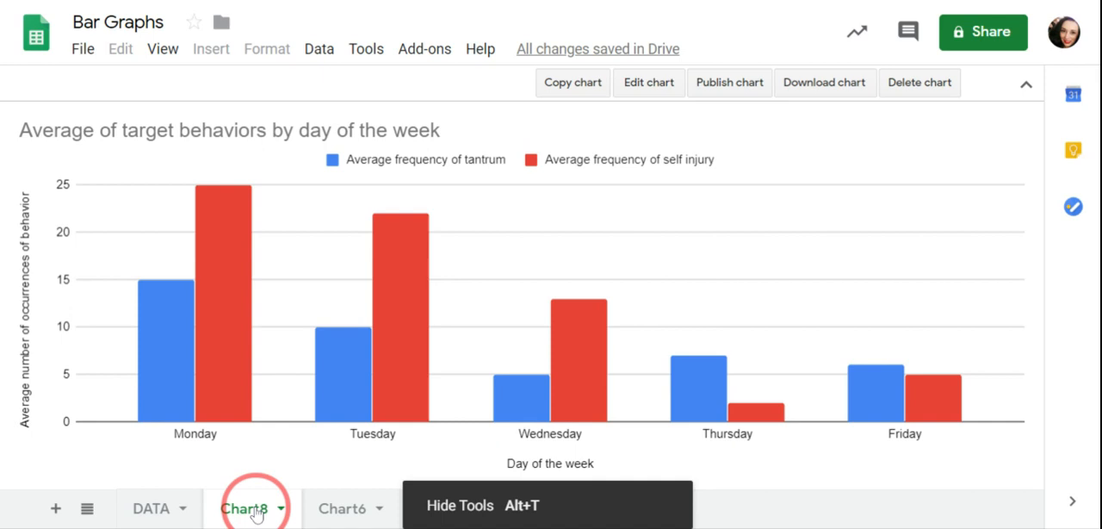
mouse_move(230, 245)
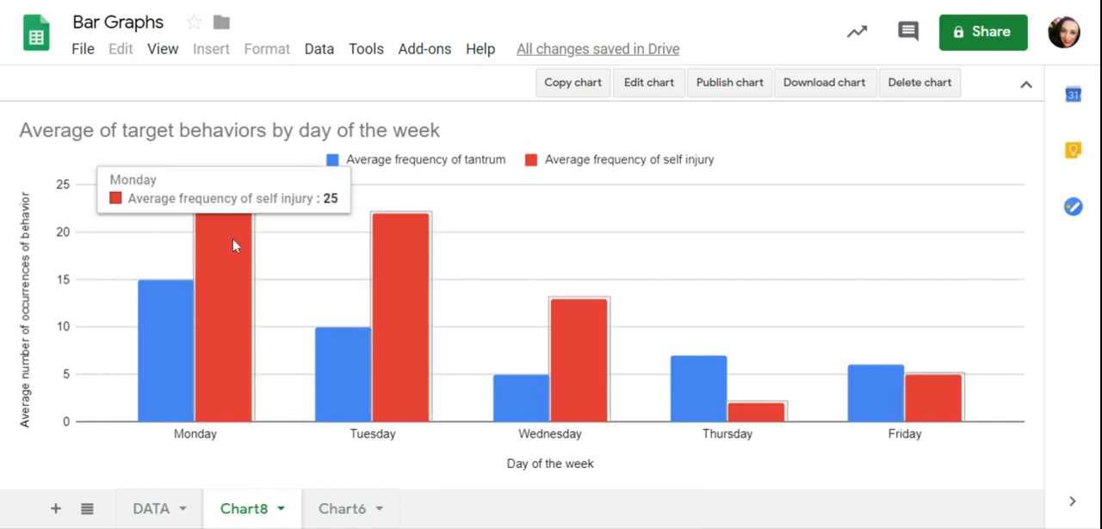
mouse_move(214, 348)
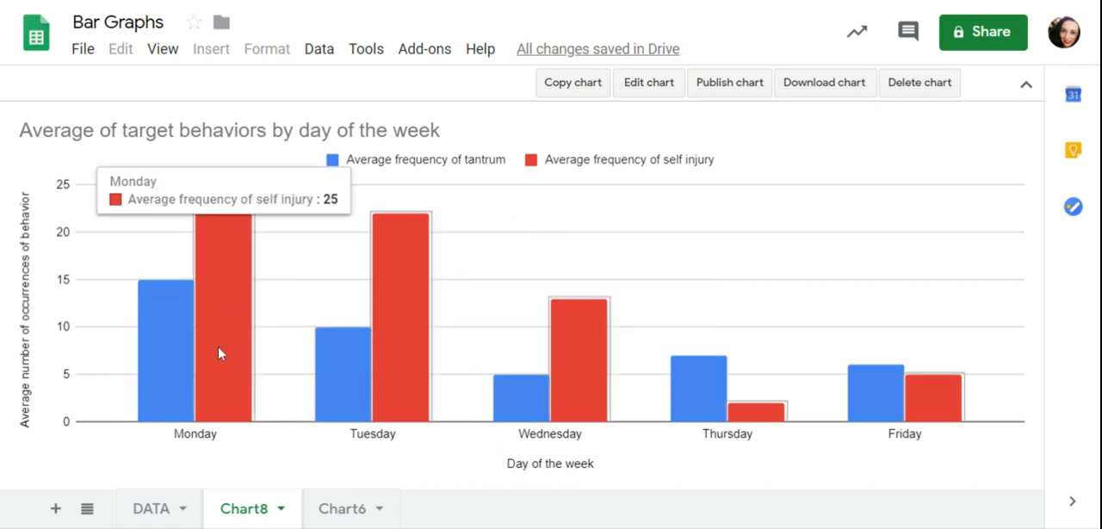
click(151, 507)
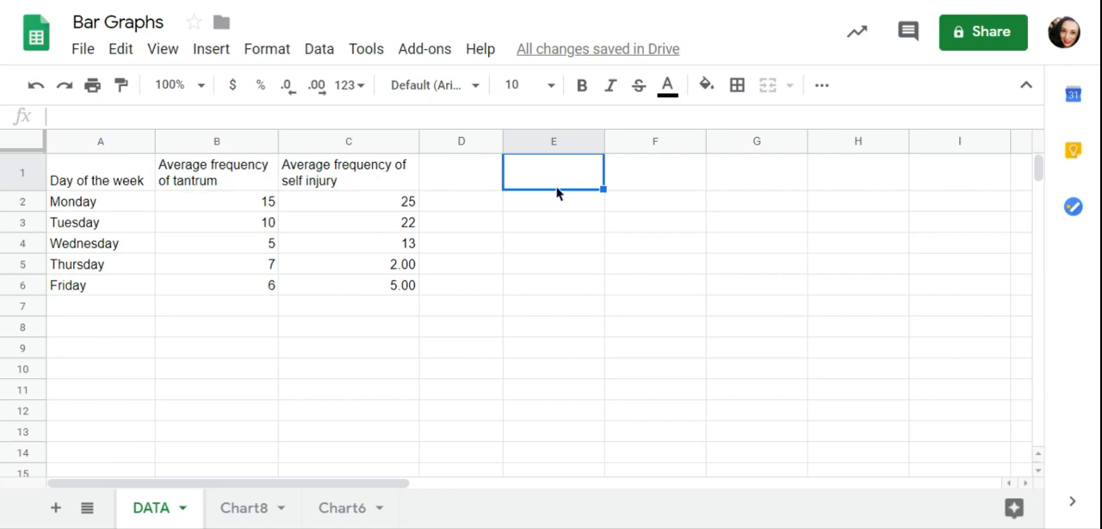
Enter headers 'Month' in E1 and 'Total frequency of physical aggression' in F1
double_click(555, 171)
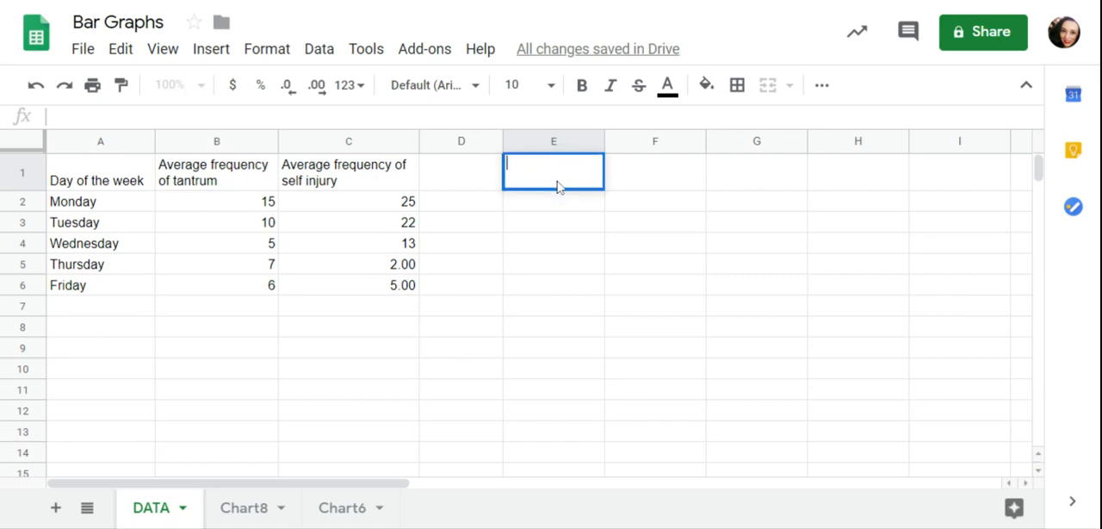
text(MOn)
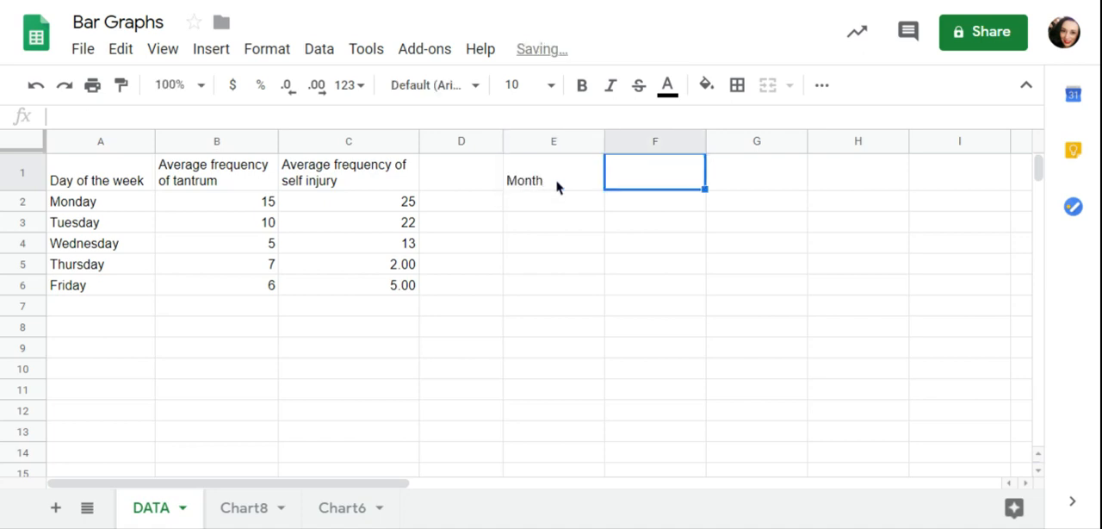
text(Total frequency of phys)
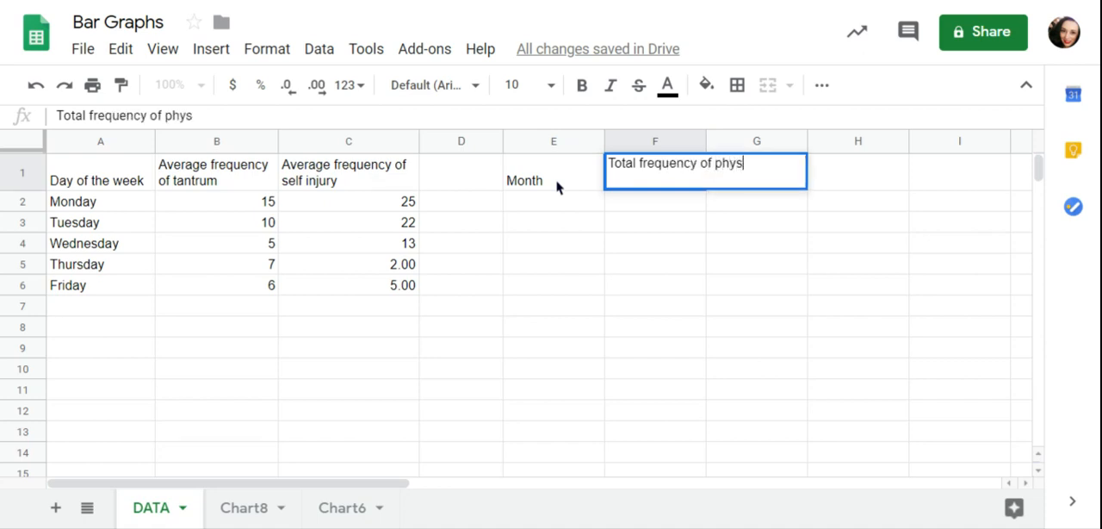
text(ical aggression)
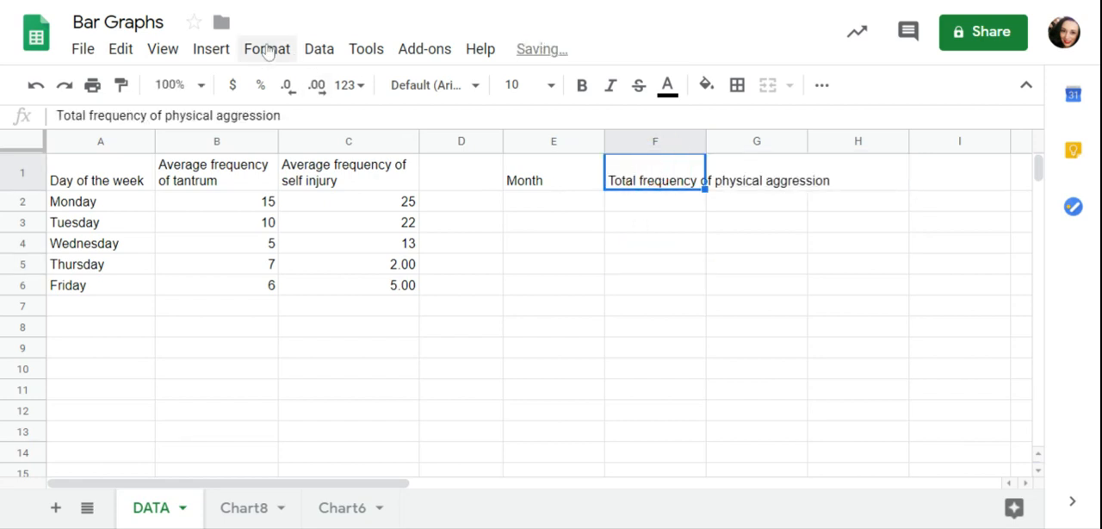
Wrap the long F1 header text and start entering September under Month
click(267, 48)
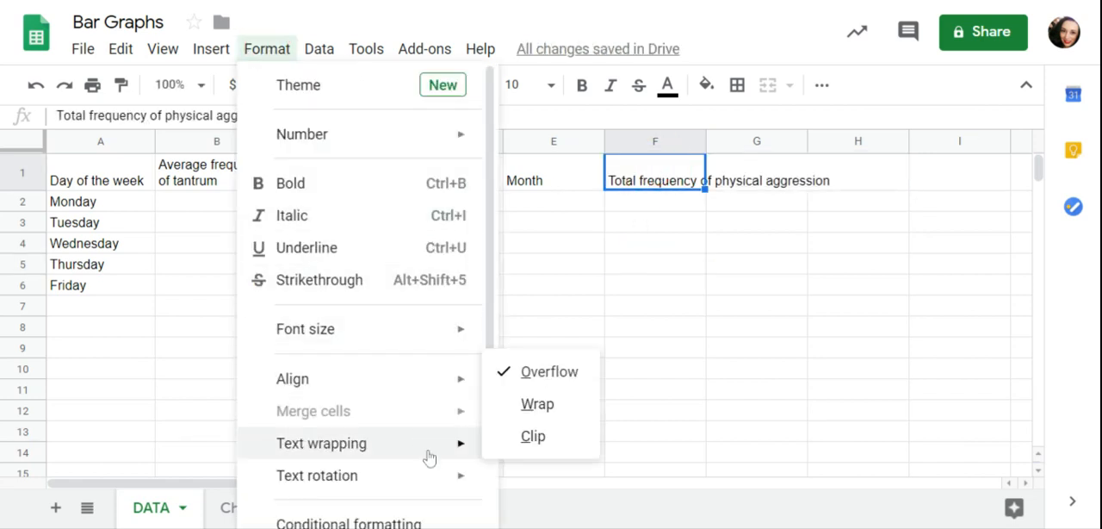
click(537, 403)
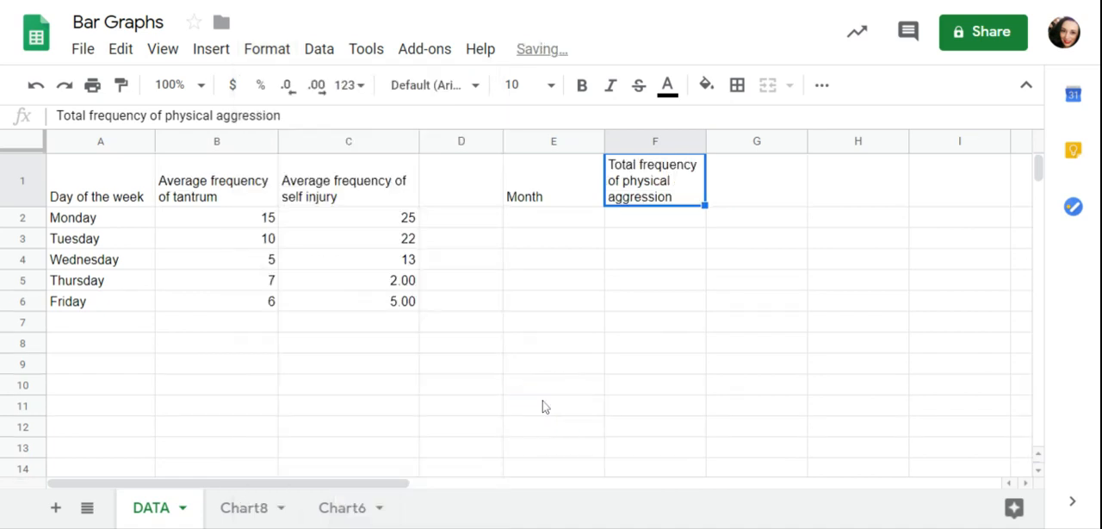
text(September)
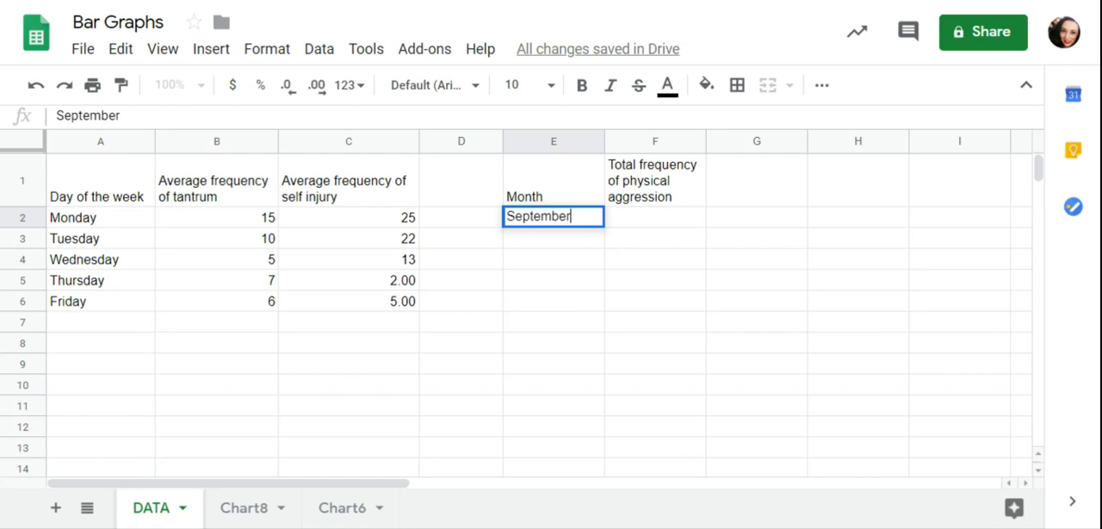
List October, November and December under the Month column
text(October)
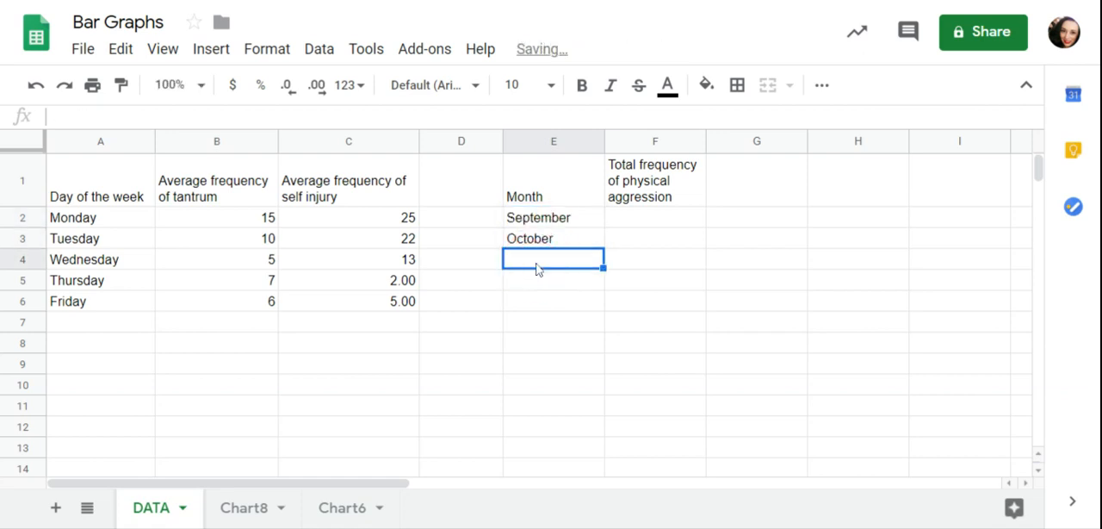
text(November)
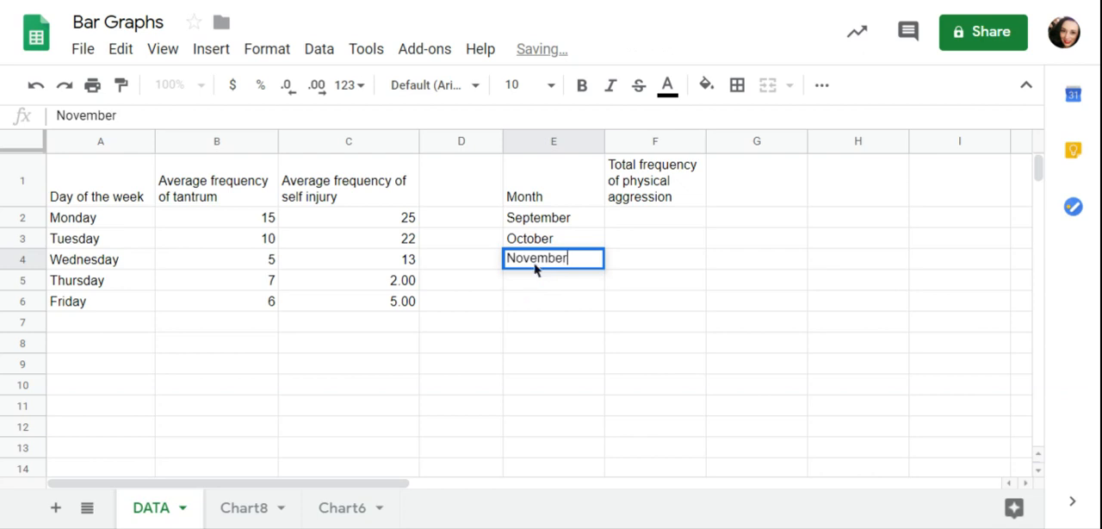
text(Dec)
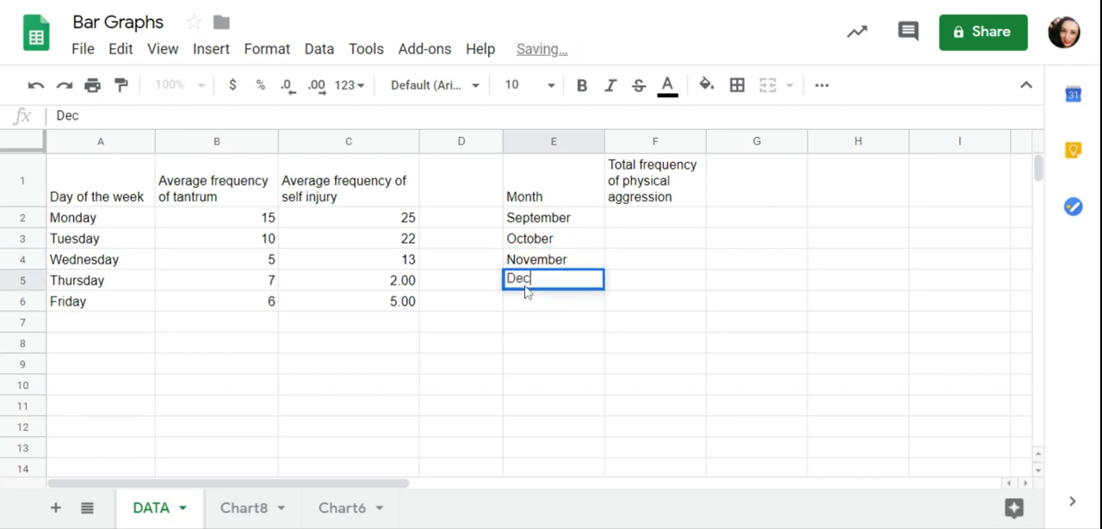
text(ember)
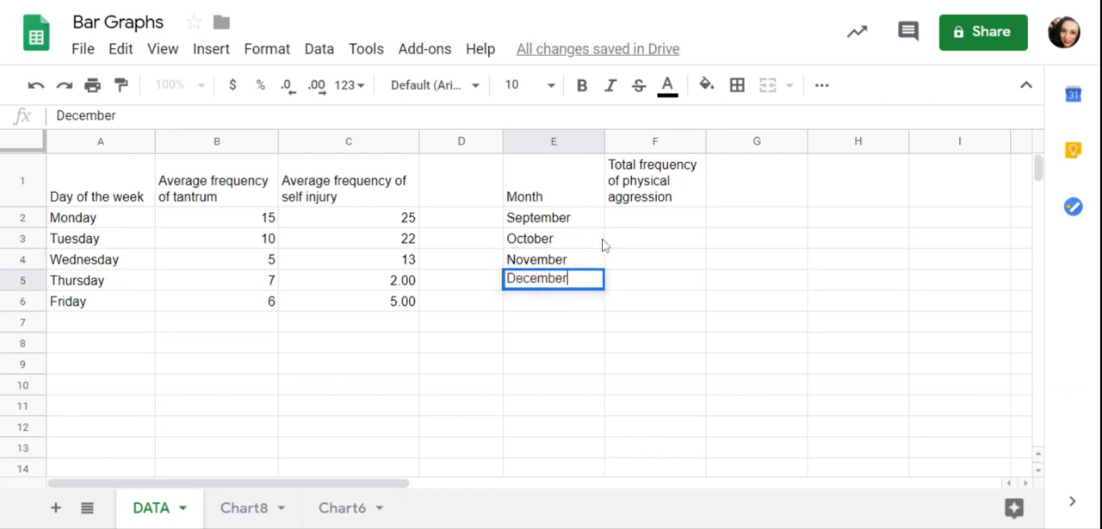
Enter monthly aggression totals 55, 40, 37 and 30, then select the Month column
click(655, 217)
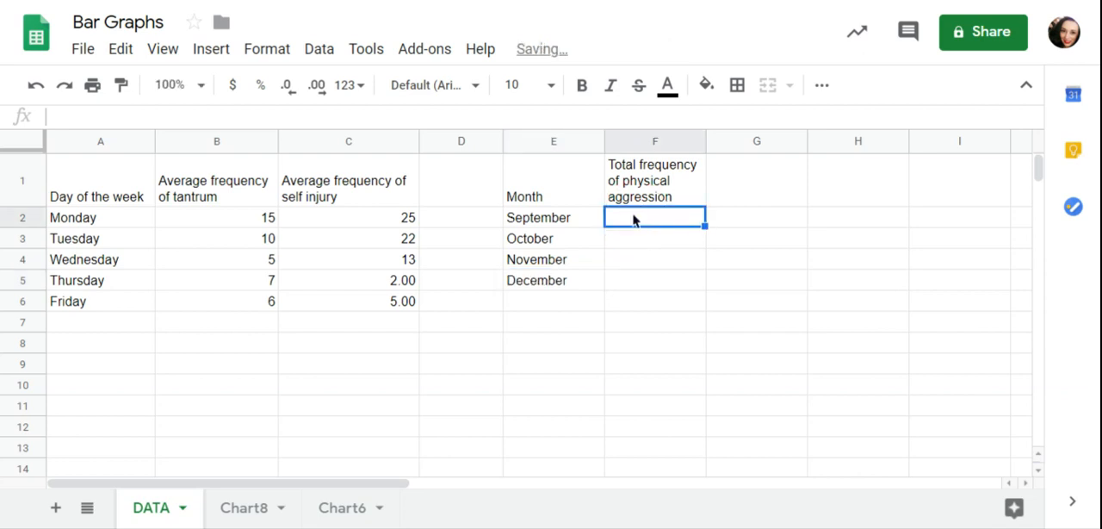
text(55)
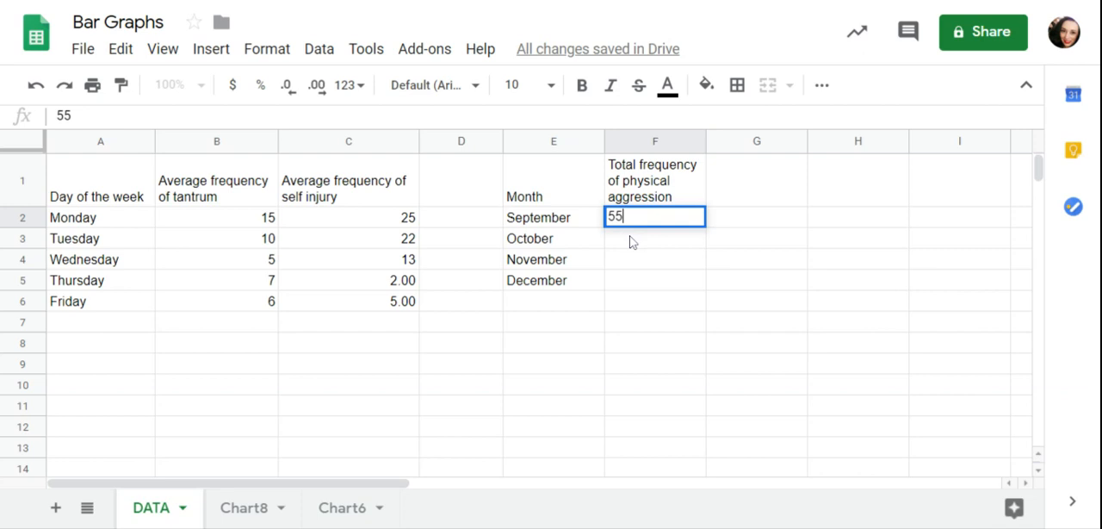
text(40)
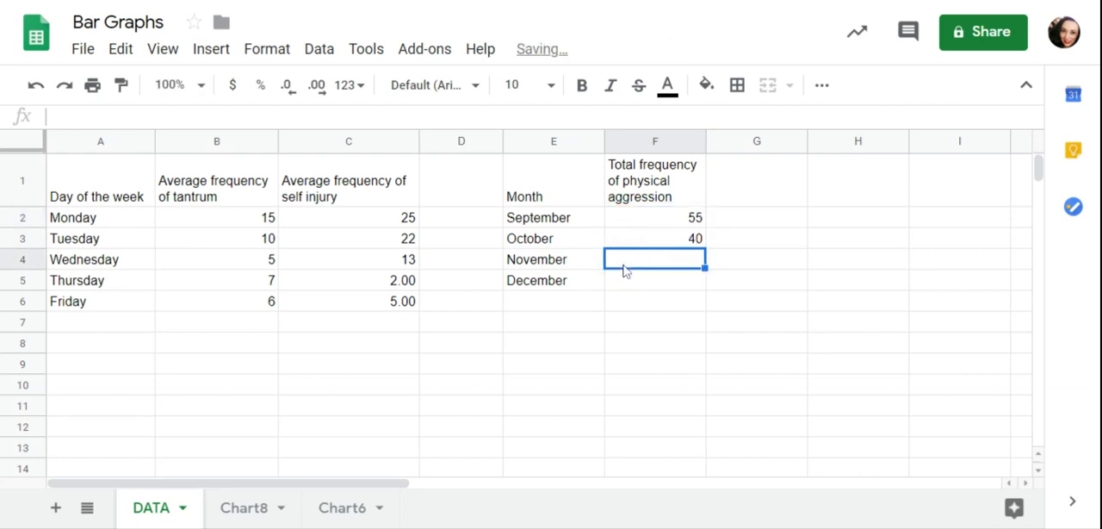
text(37)
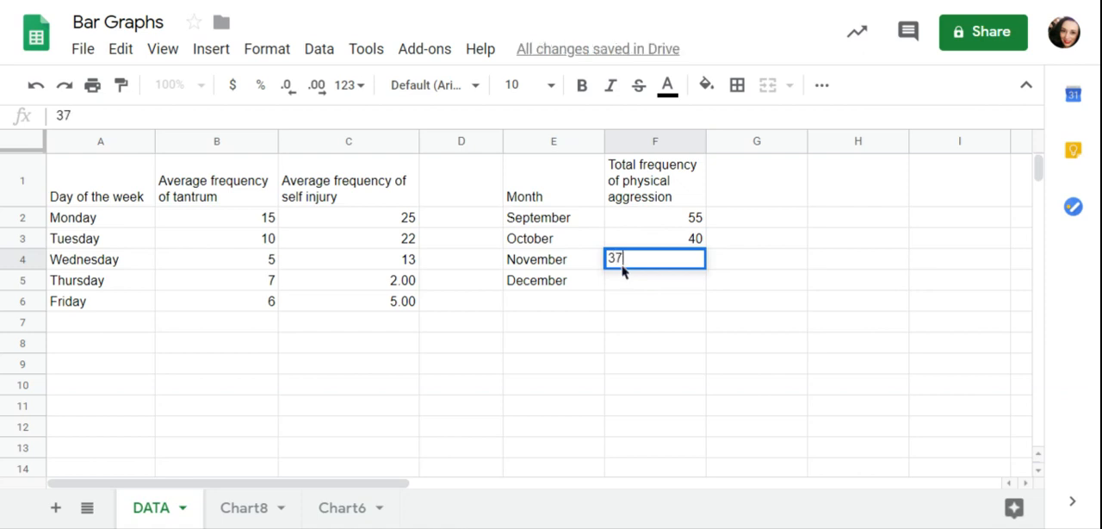
key(enter)
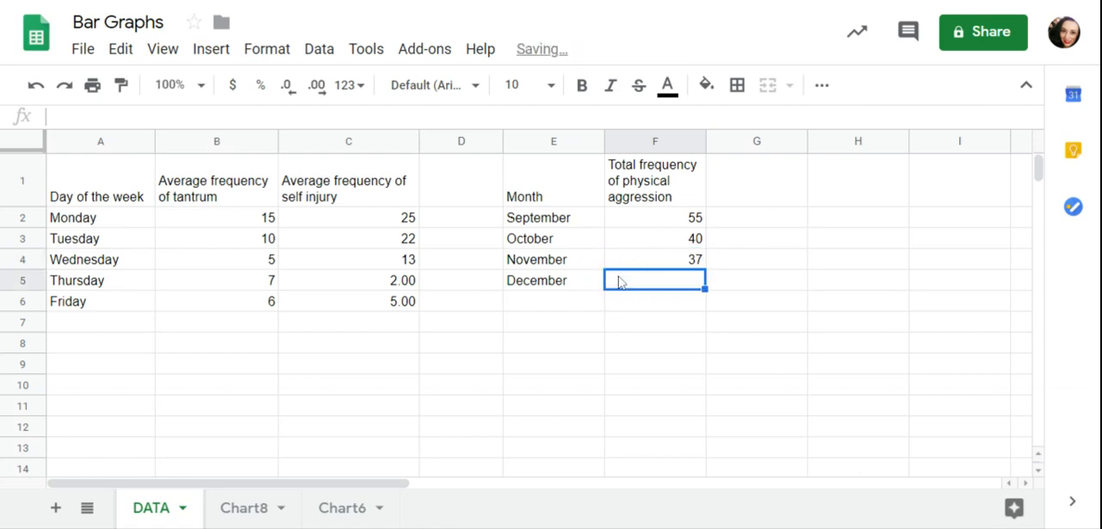
text(30)
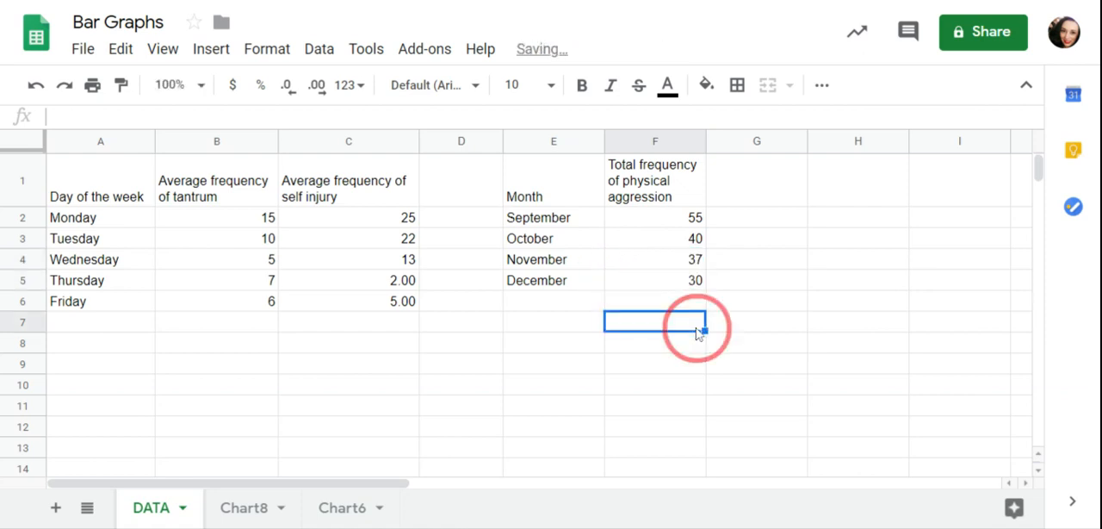
click(555, 141)
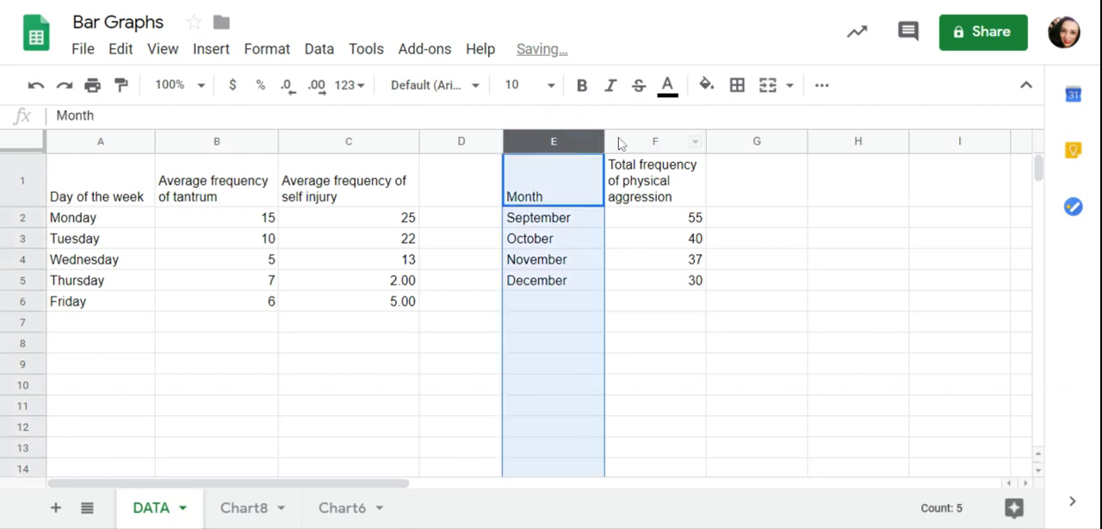
Select columns E:F and insert a column chart of monthly aggression totals
click(210, 48)
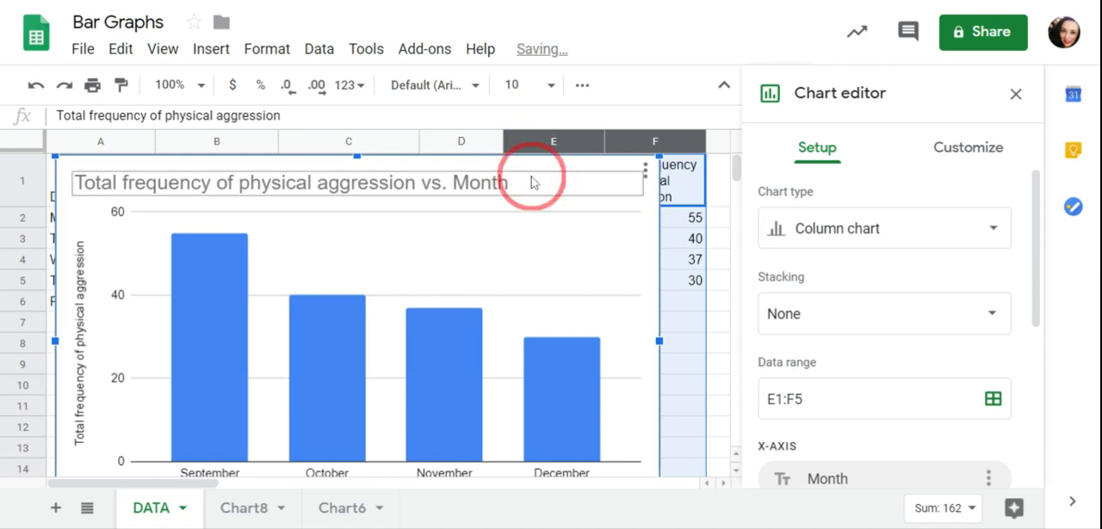
Go to the Chart editor's Customize settings to edit the chart title
click(968, 148)
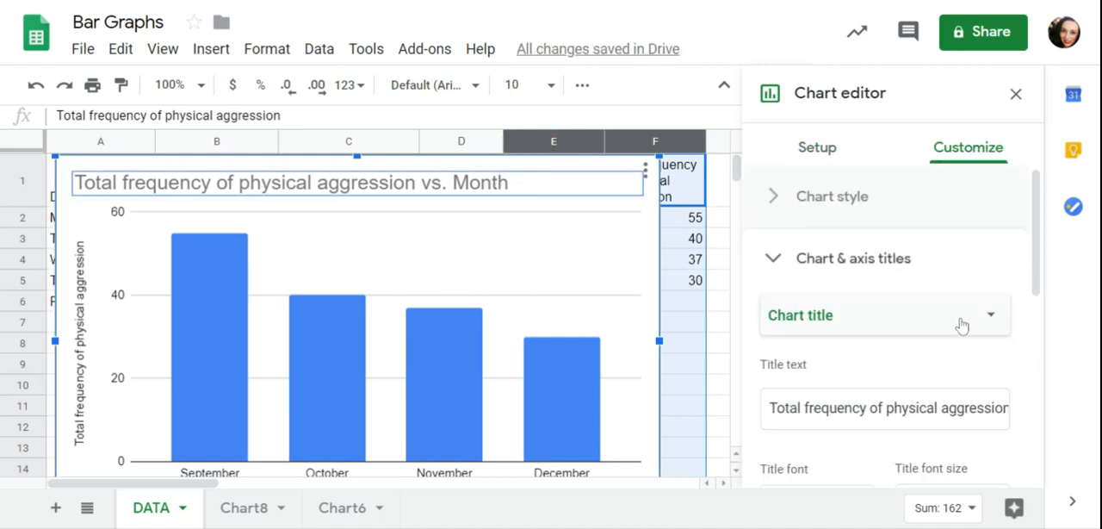
mouse_move(448, 261)
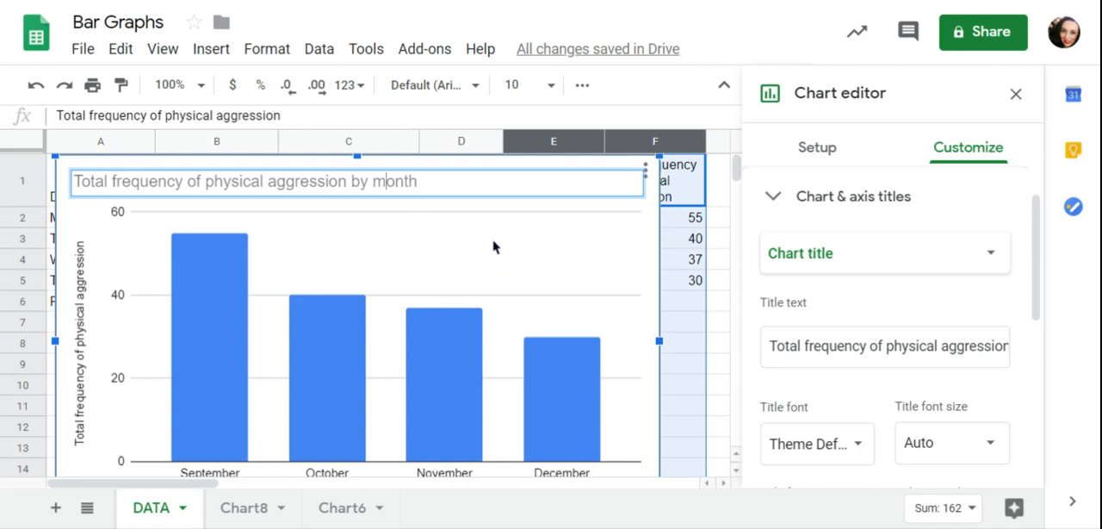
mouse_move(693, 351)
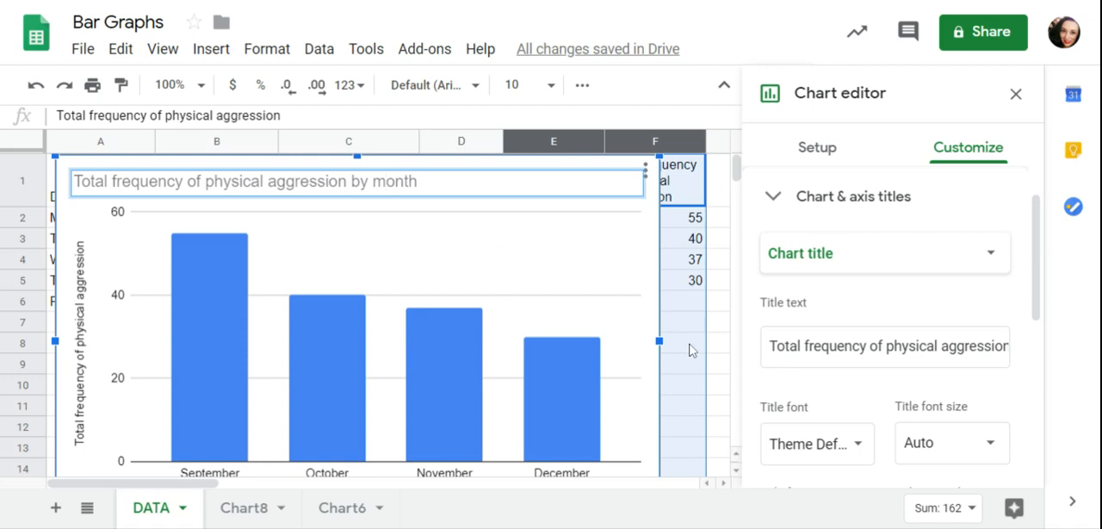
Close the Chart editor with the chart retitled 'Total frequency of physical aggression by month'
click(1017, 93)
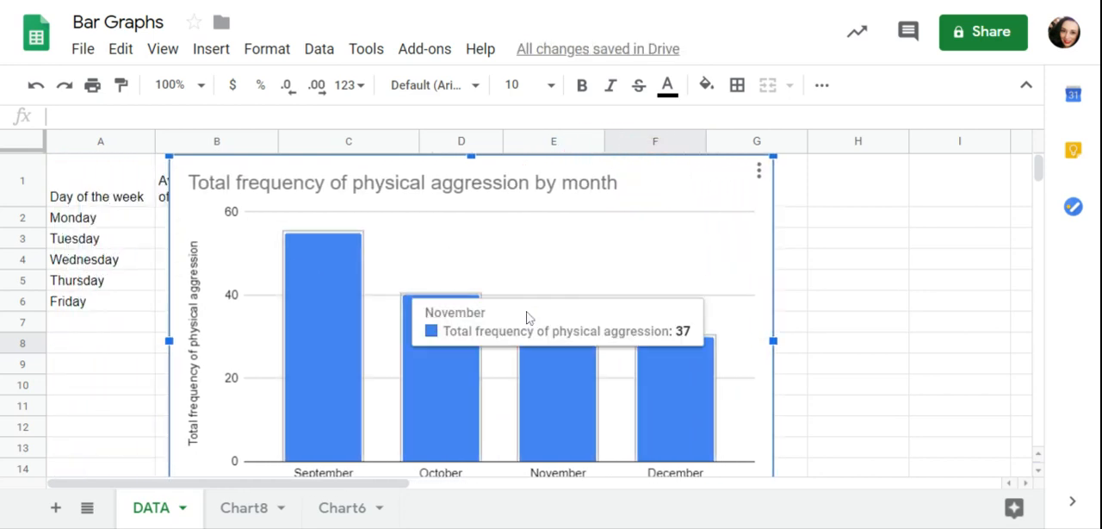
mouse_move(372, 191)
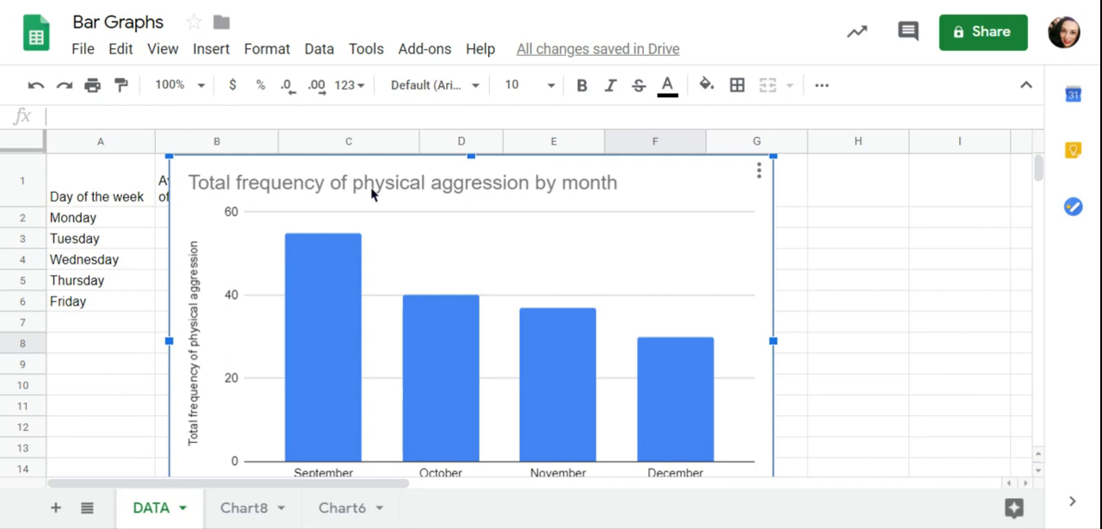
mouse_move(324, 267)
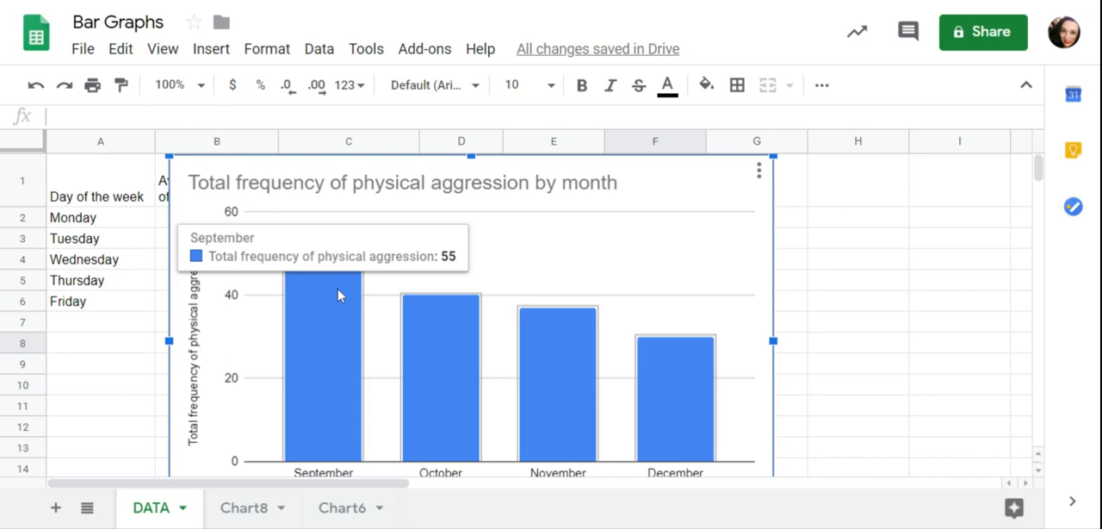
mouse_move(393, 326)
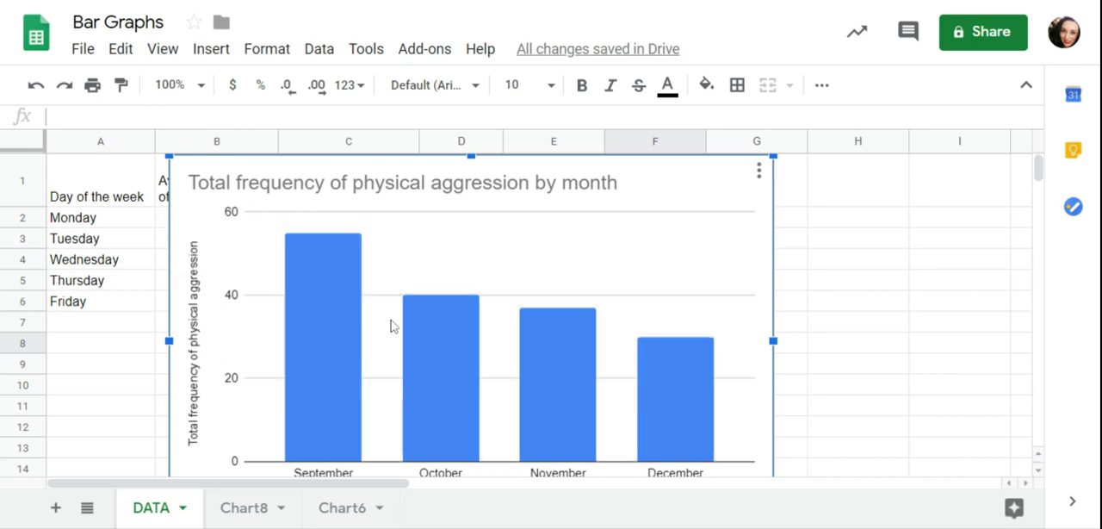
mouse_move(558, 386)
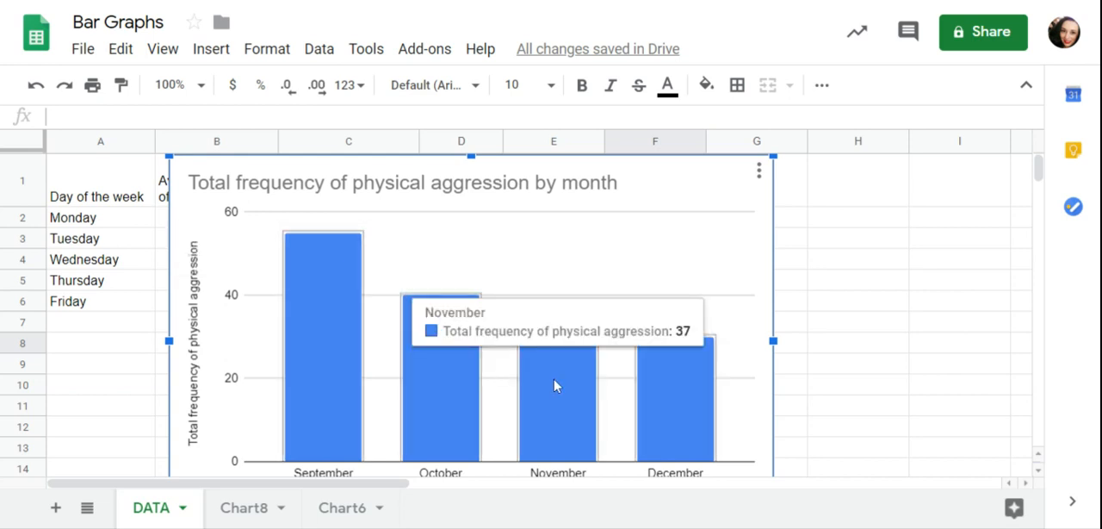
mouse_move(679, 406)
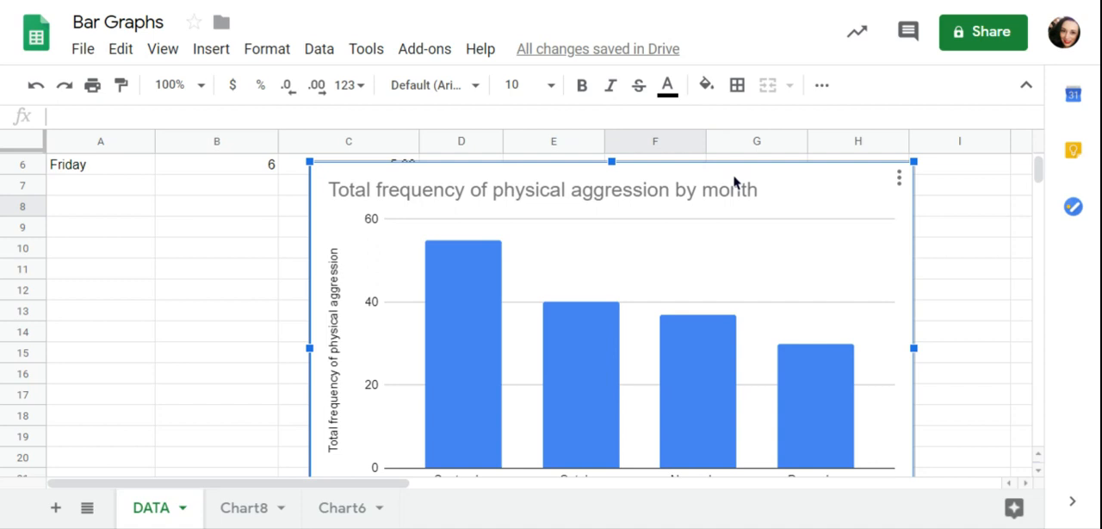
mouse_move(1013, 204)
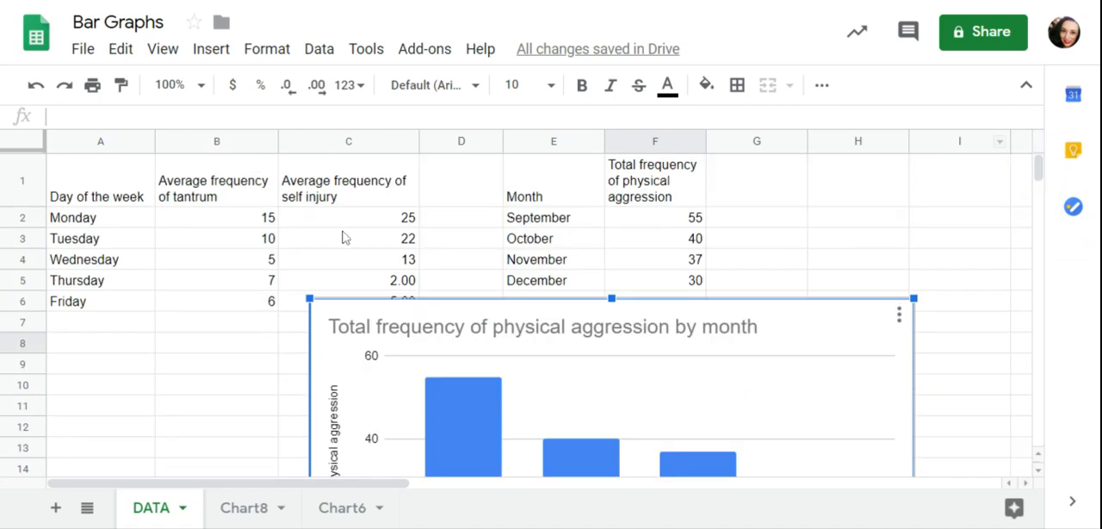
Switch to the Chart8 sheet showing the weekday grouped bar graph
click(245, 507)
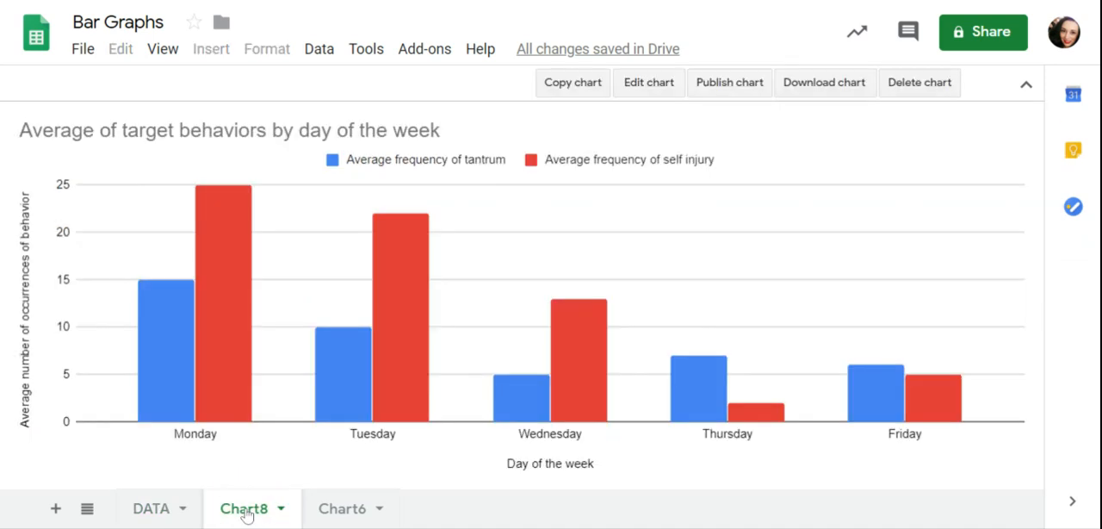
mouse_move(222, 230)
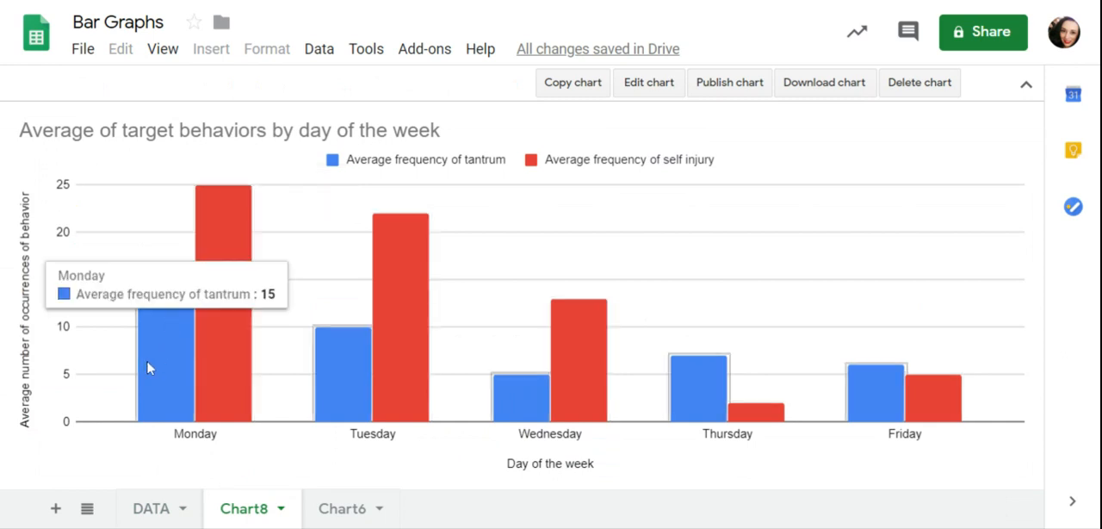
mouse_move(222, 231)
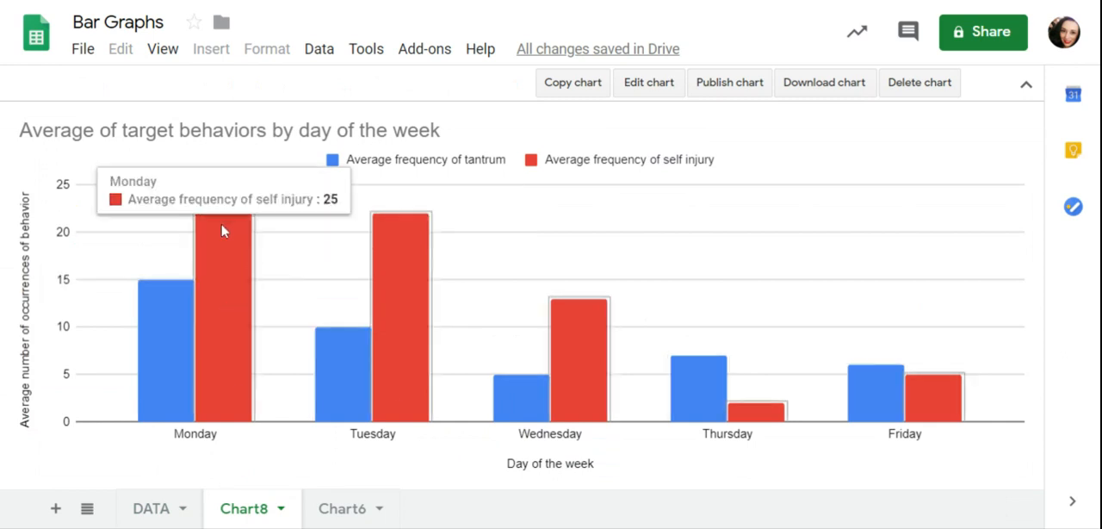
mouse_move(779, 372)
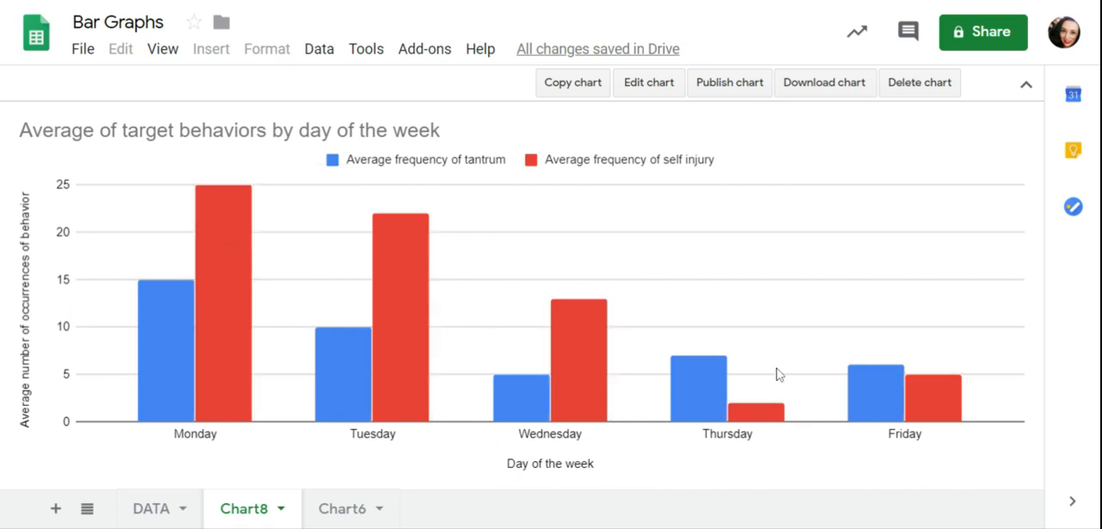
mouse_move(446, 245)
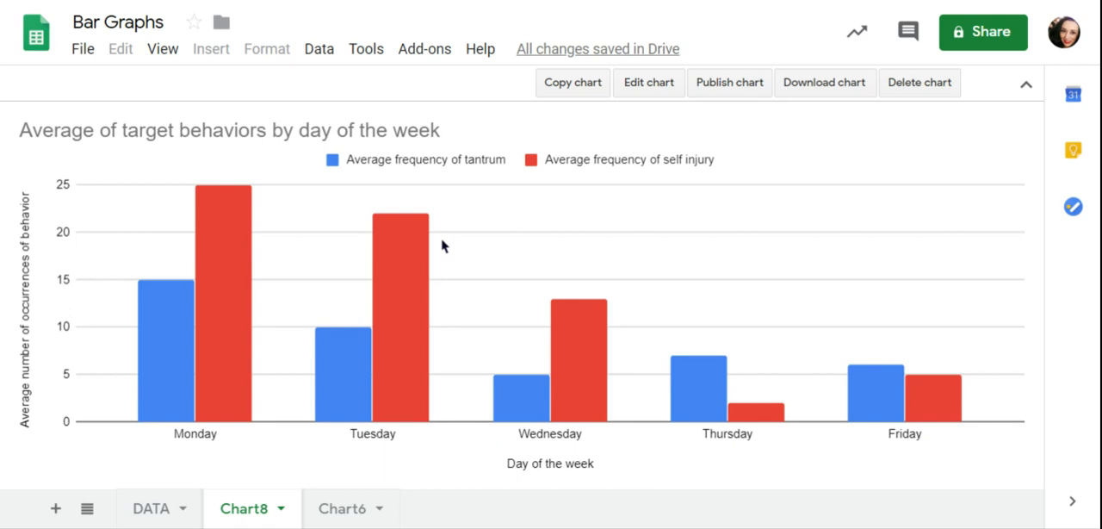
mouse_move(239, 241)
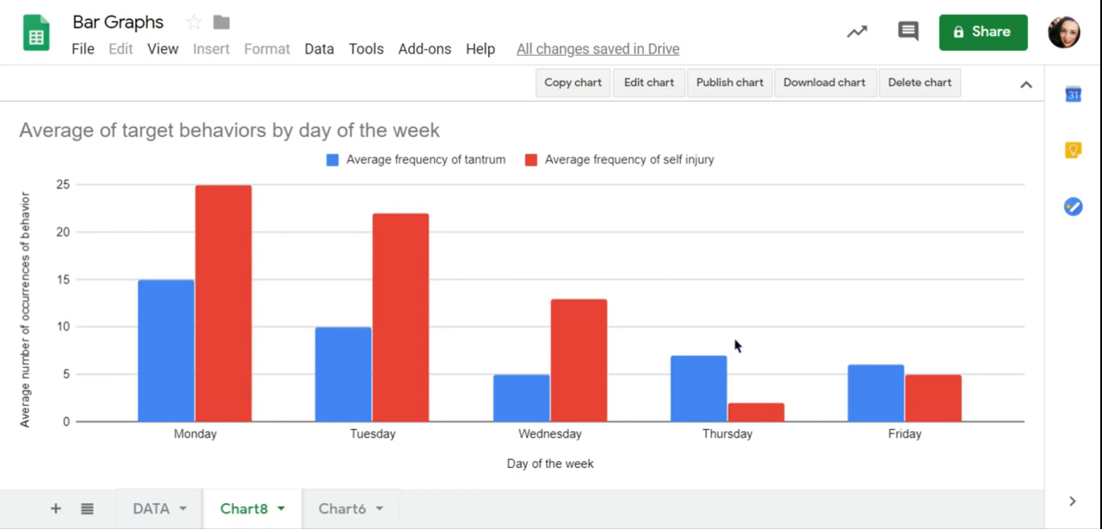
mouse_move(941, 445)
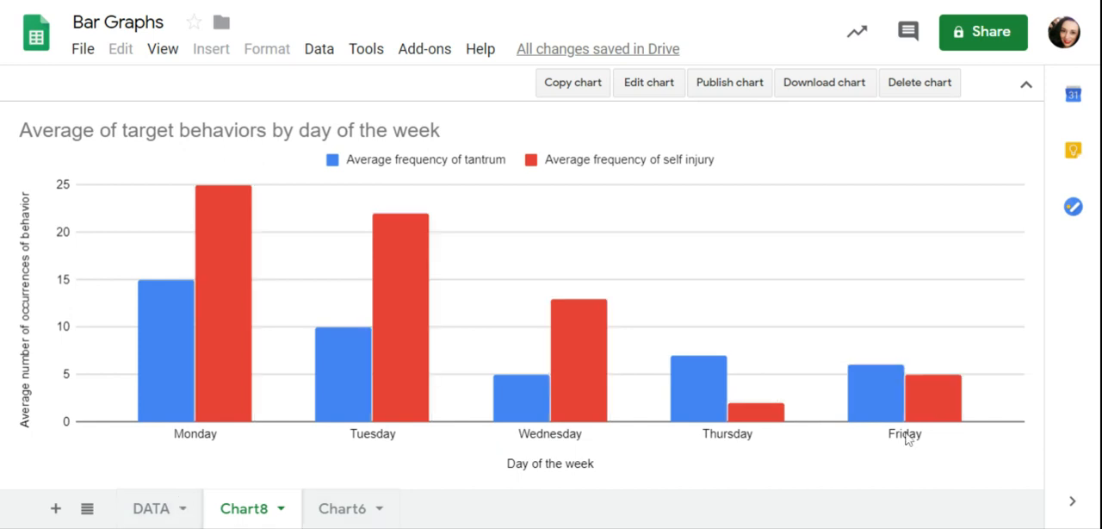
mouse_move(103, 437)
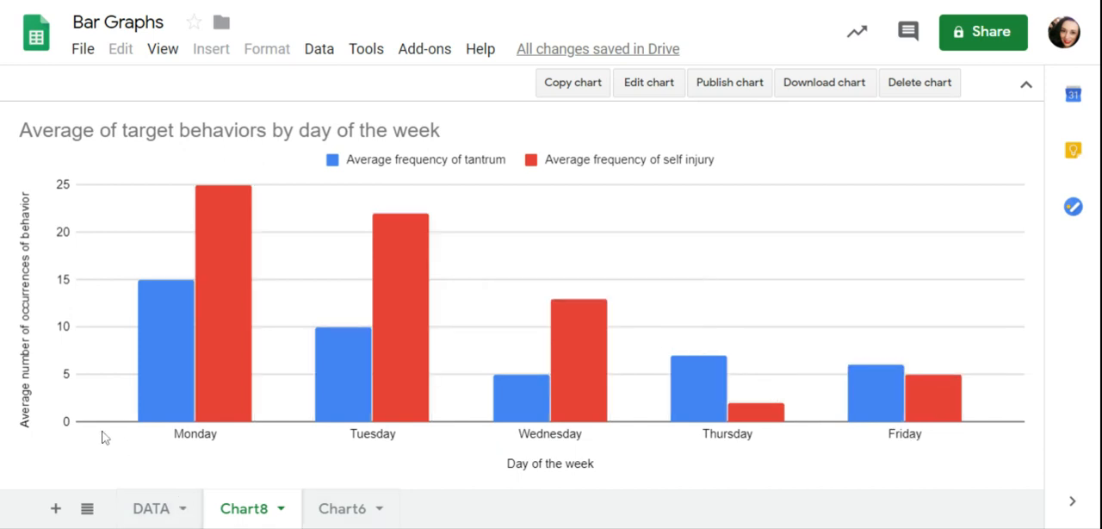
mouse_move(162, 327)
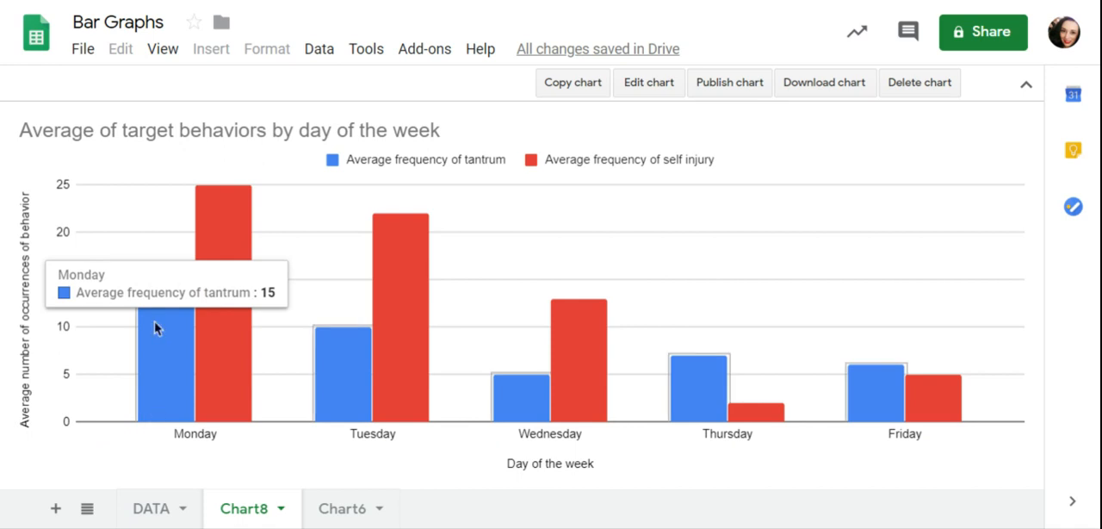
mouse_move(93, 413)
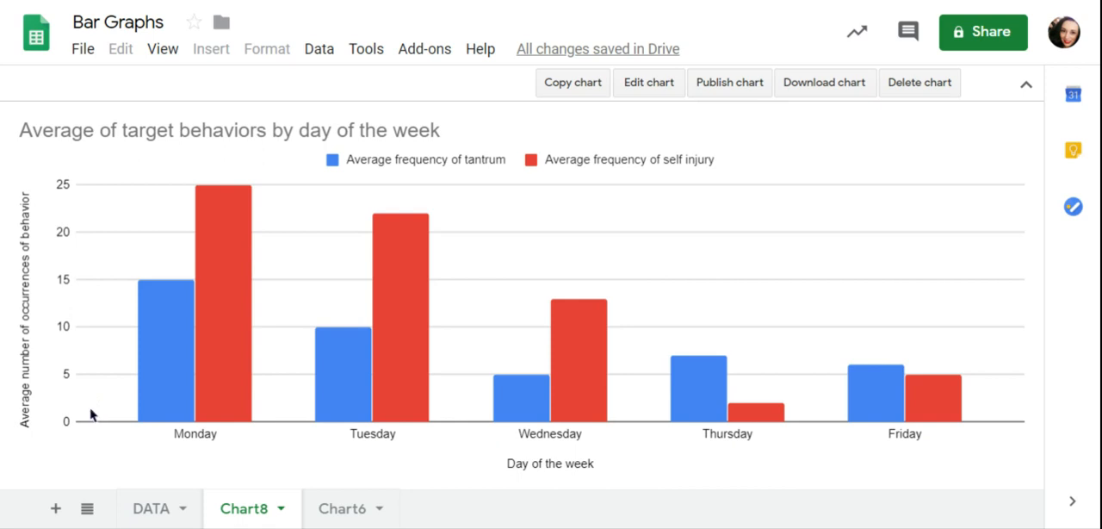
mouse_move(685, 212)
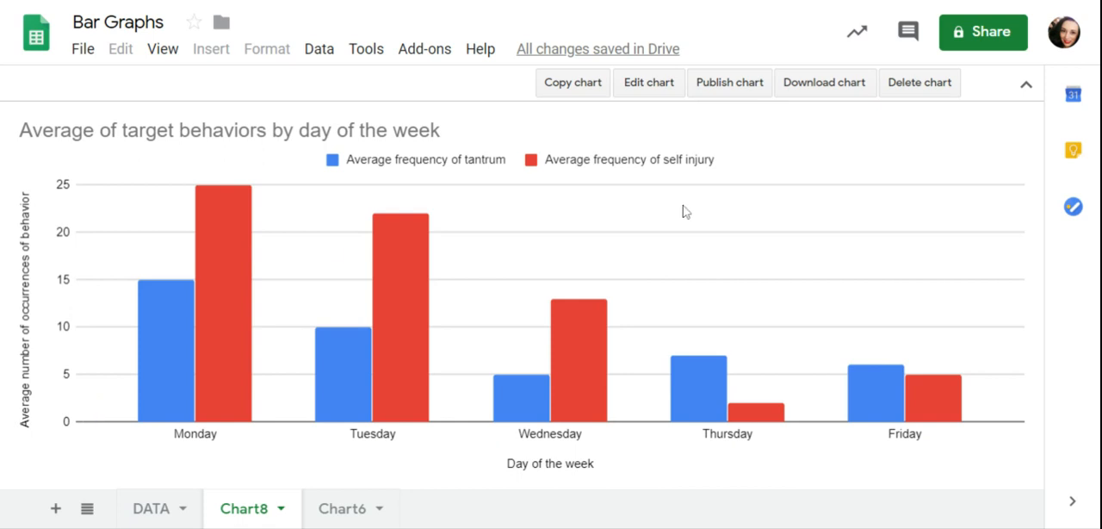
mouse_move(325, 477)
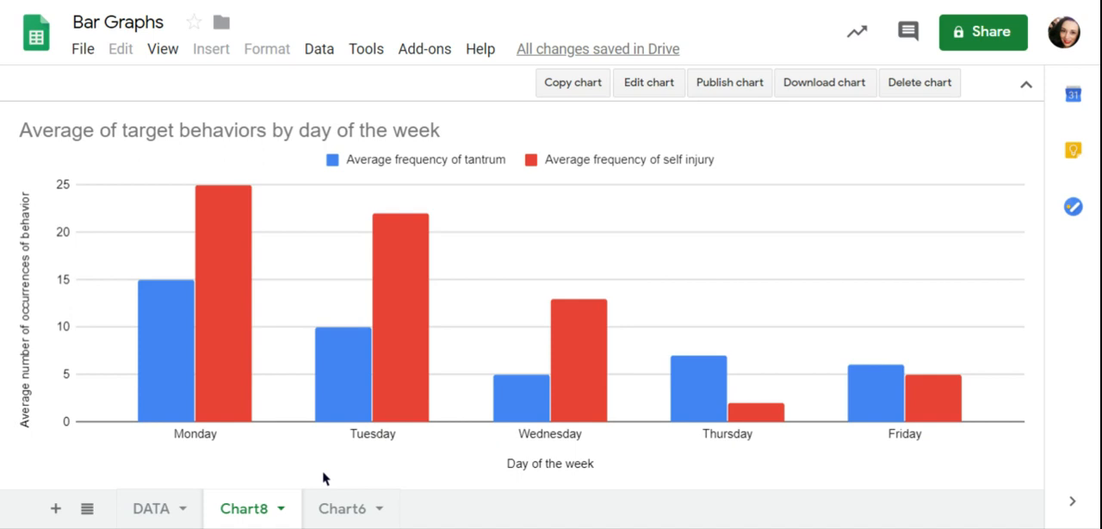
mouse_move(520, 434)
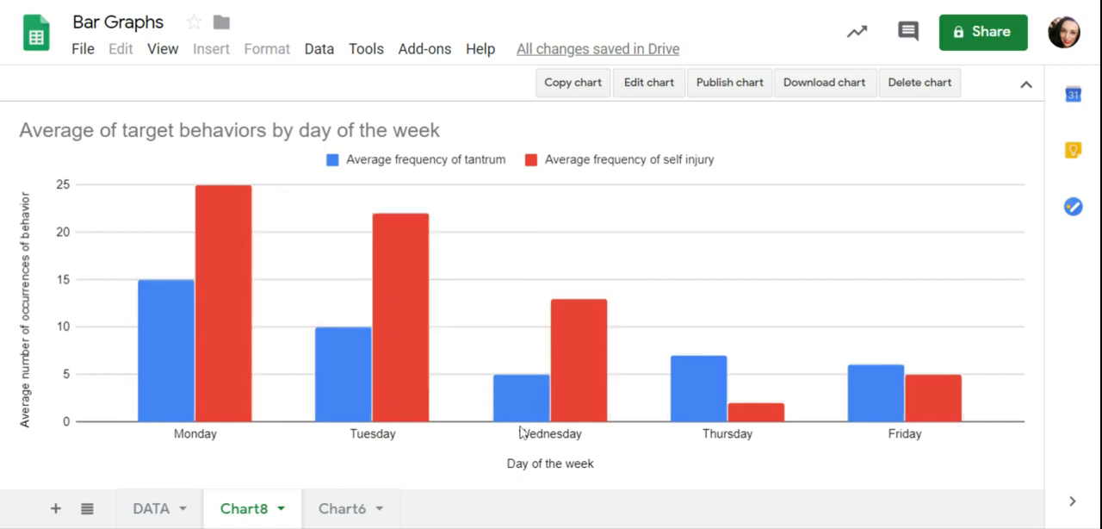
mouse_move(648, 233)
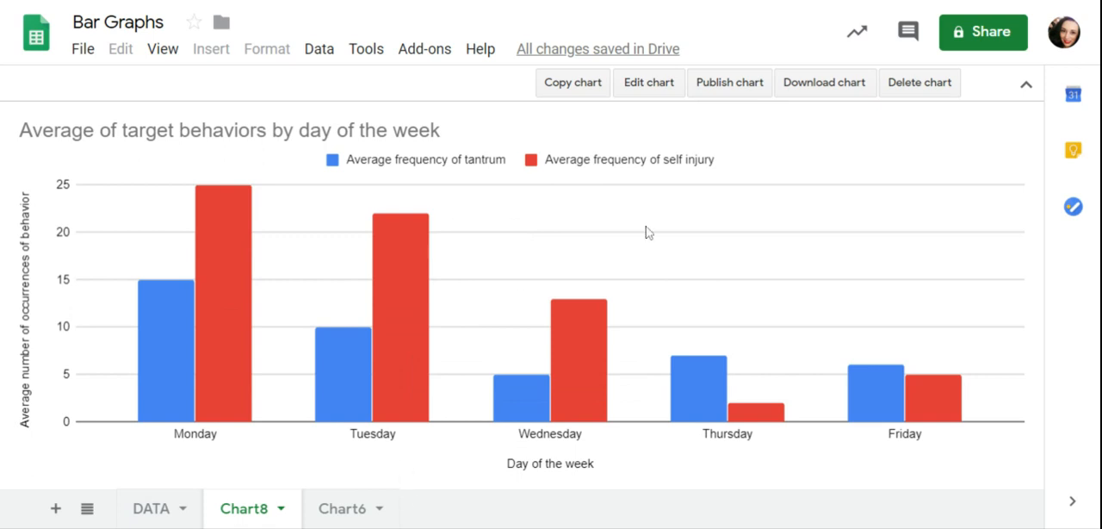